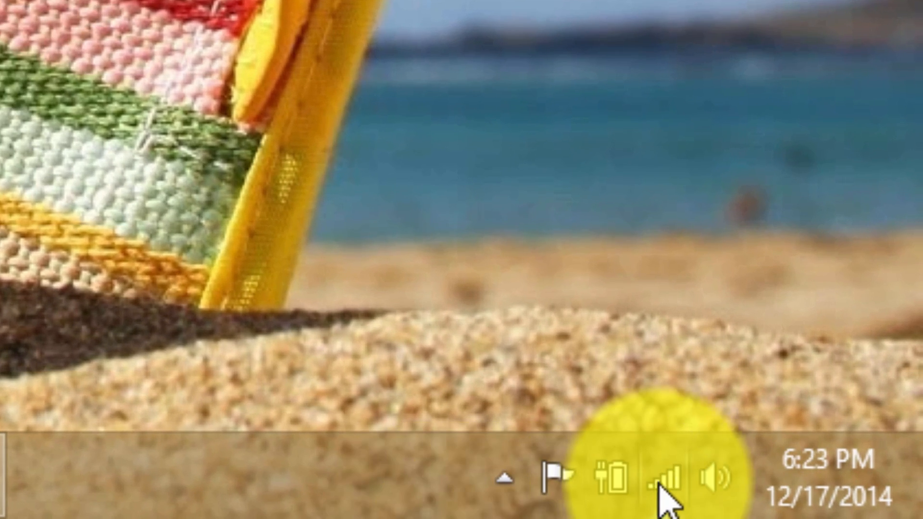
mouse_move(667, 487)
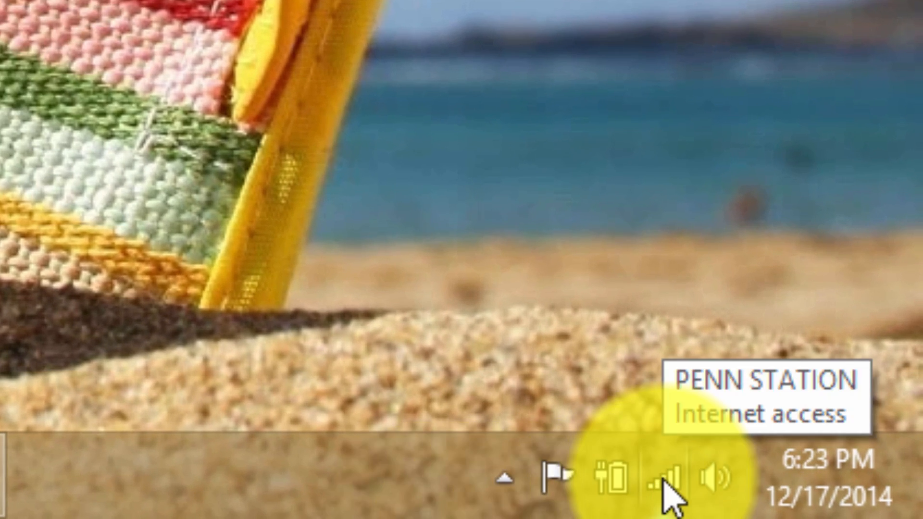
mouse_move(681, 493)
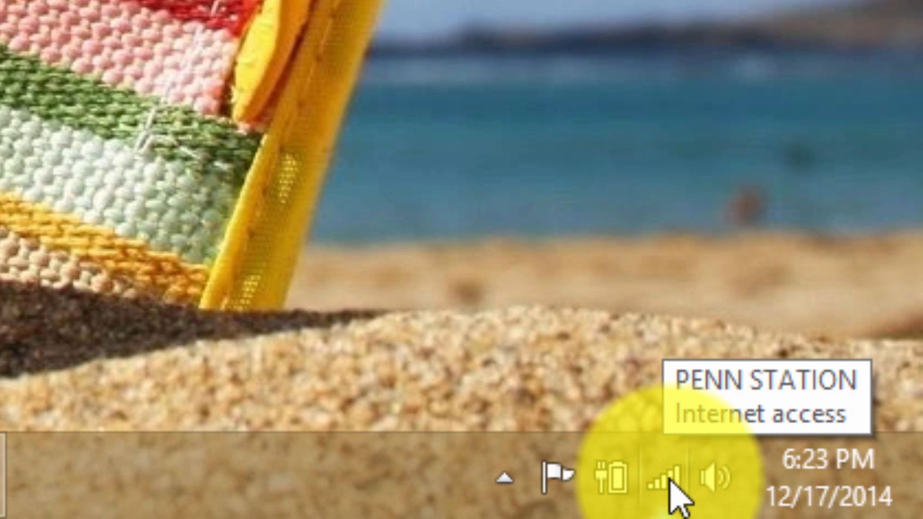
Right-click the Wi-Fi icon in the taskbar to bring up PENN STATION connection options.
right_click(657, 481)
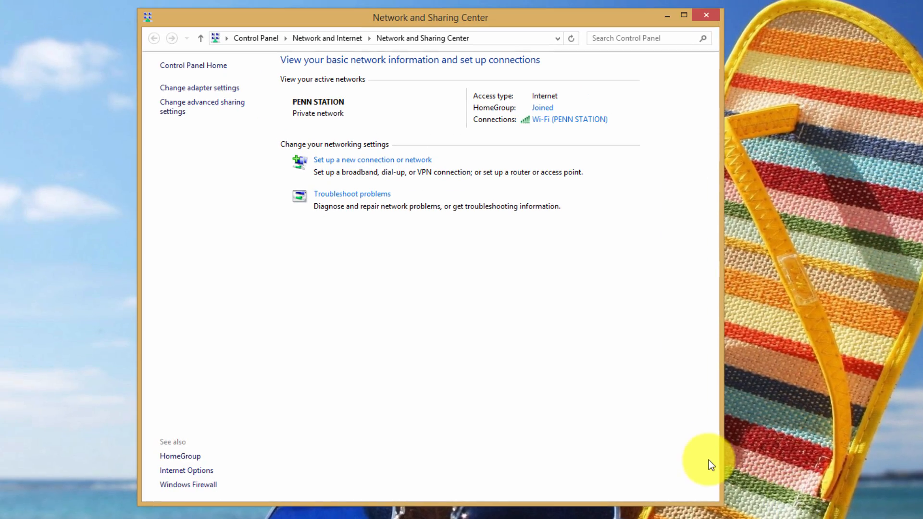
mouse_move(557, 144)
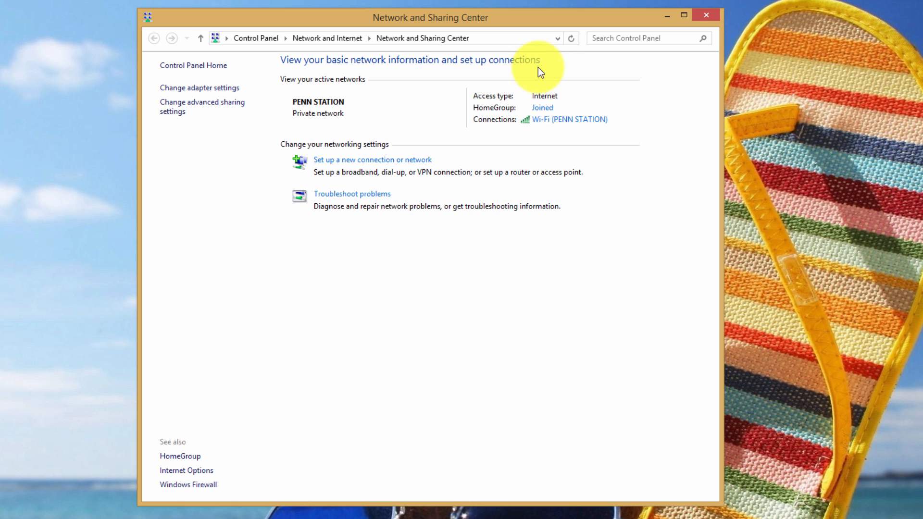
mouse_move(515, 135)
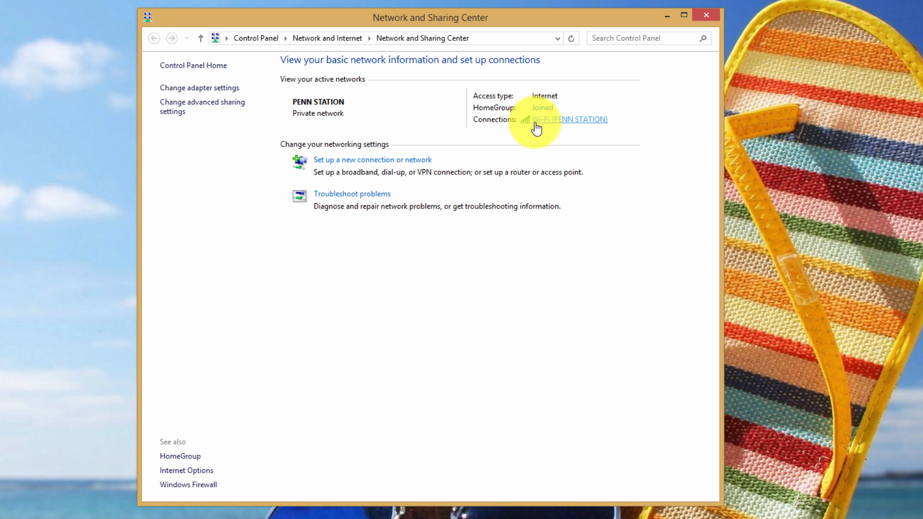
Open PENN STATION's Wi-Fi Status, then its Wireless Properties, heading to the security settings.
click(569, 119)
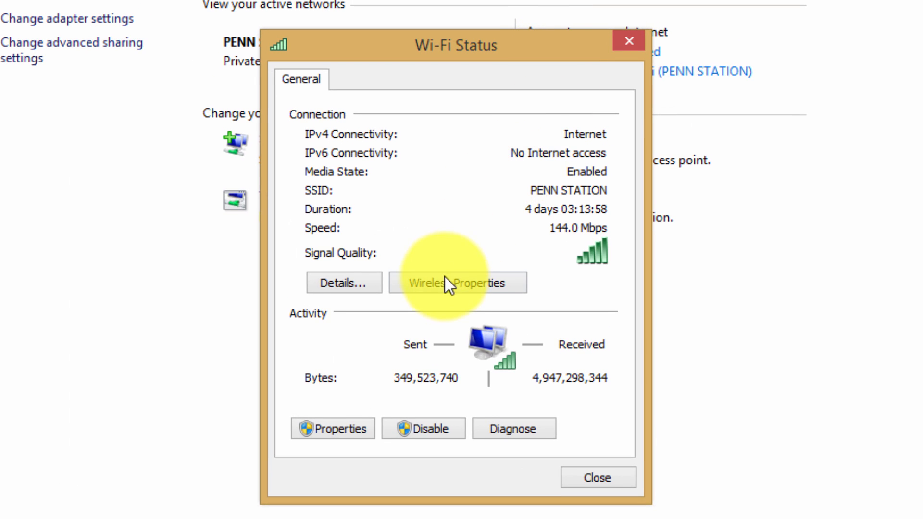
click(454, 283)
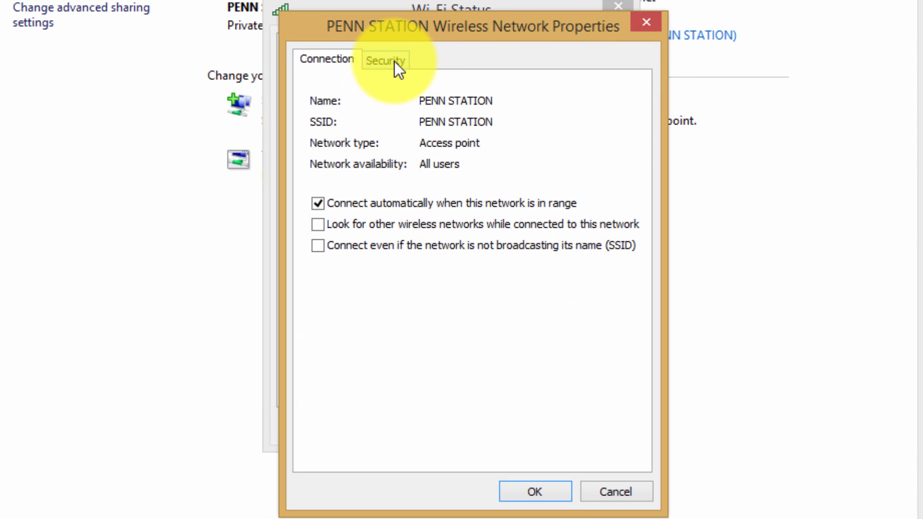
click(388, 60)
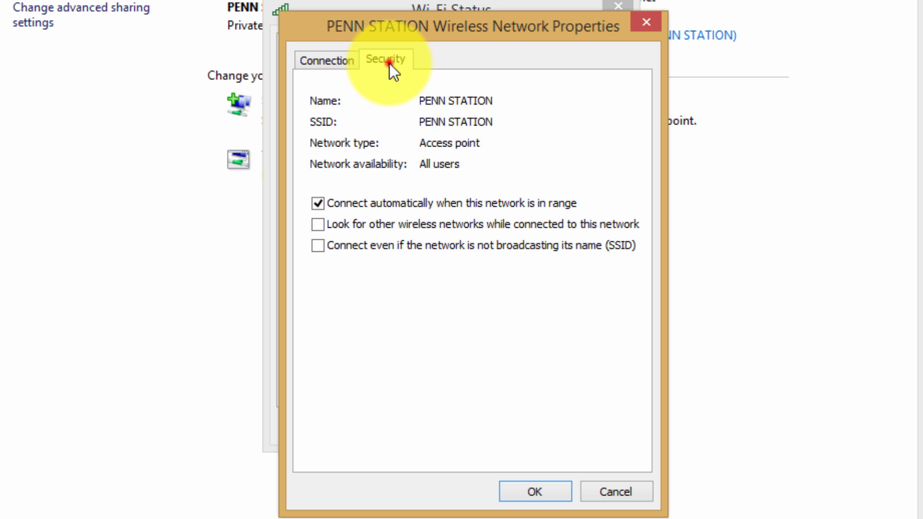
View the Security tab: WPA2-Personal, AES, and the masked network security key.
click(382, 60)
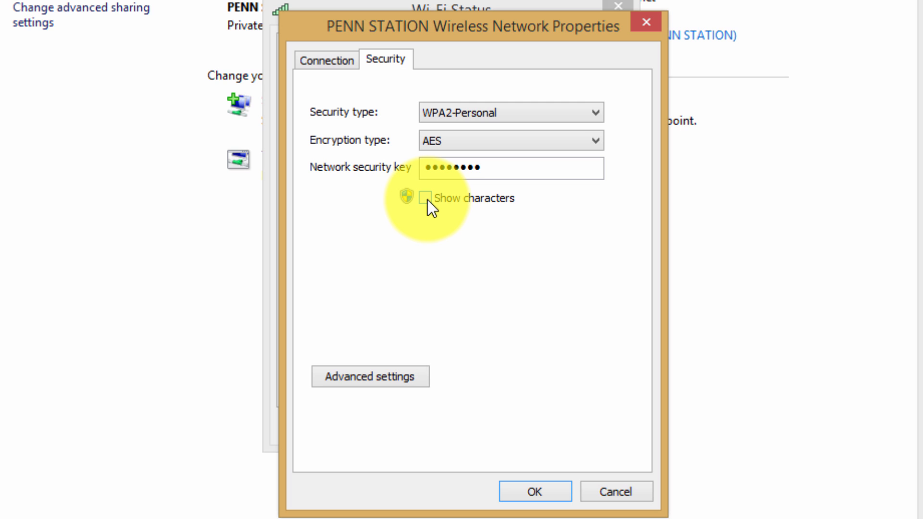
mouse_move(415, 182)
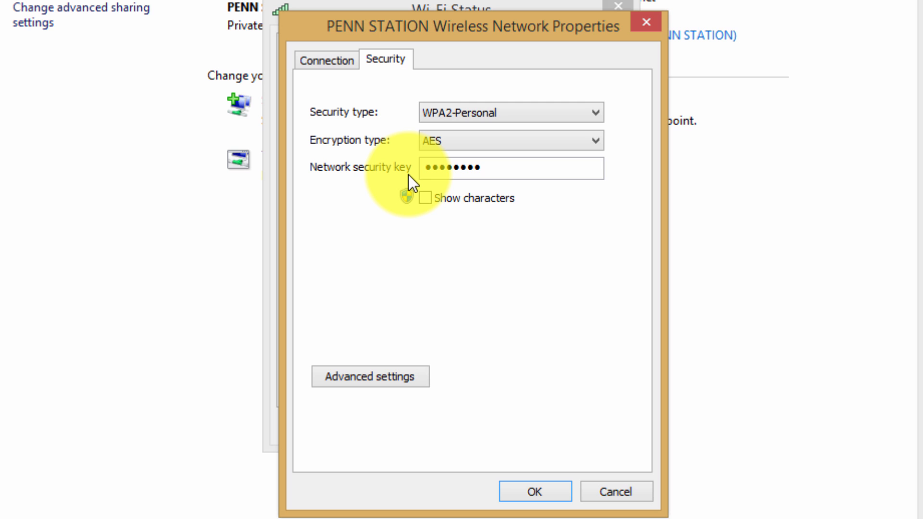